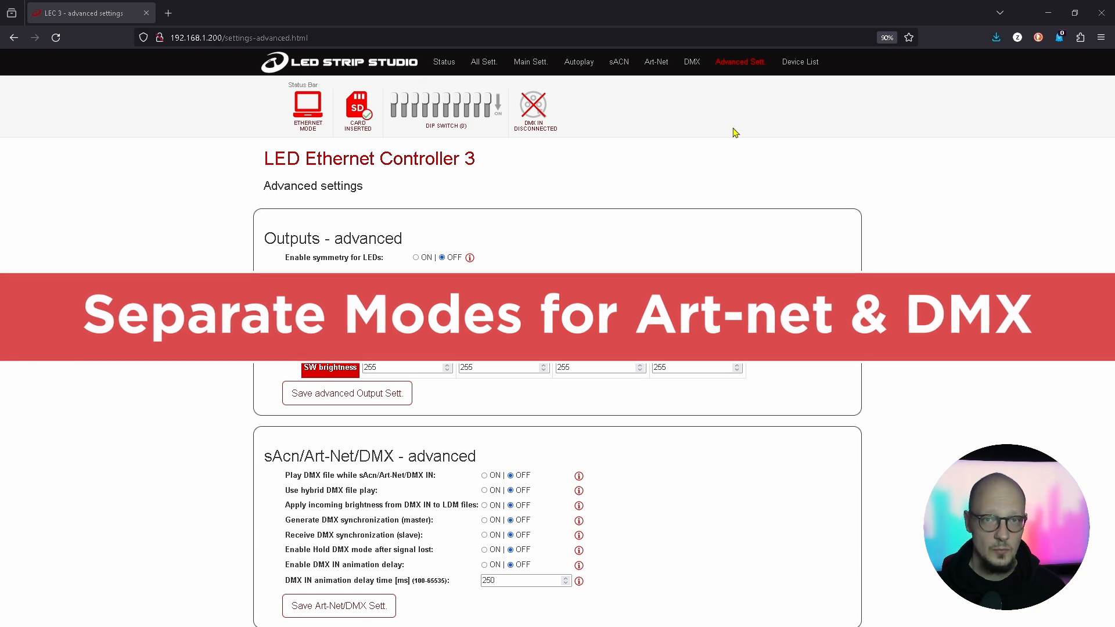
- Switch Art-Net on in SD Card mode from the Status page, then return to advanced settings
click(444, 62)
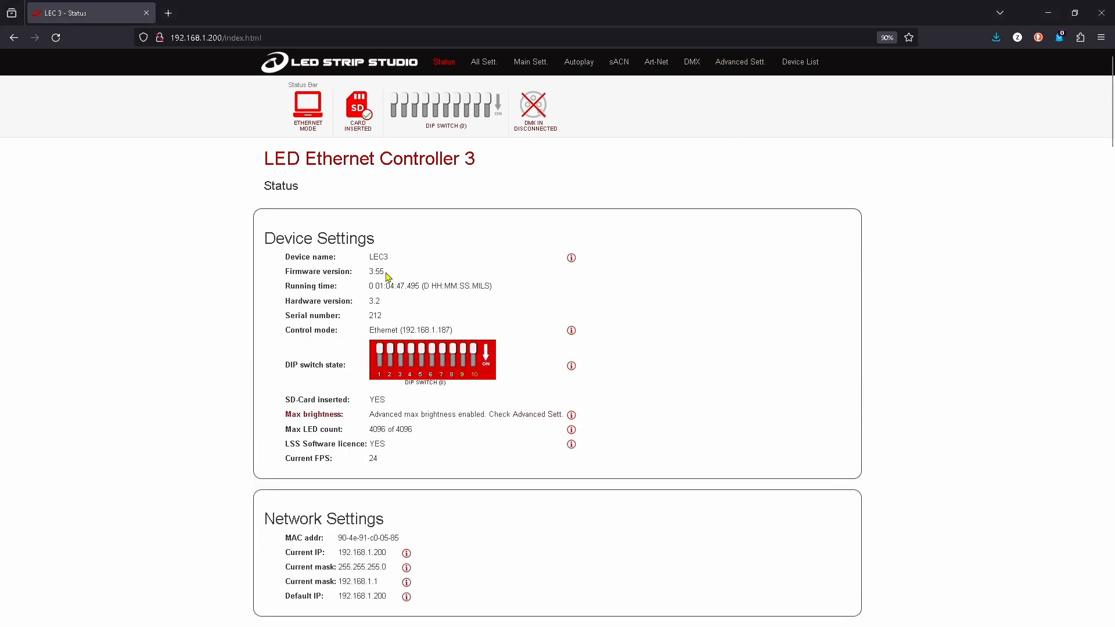
click(656, 62)
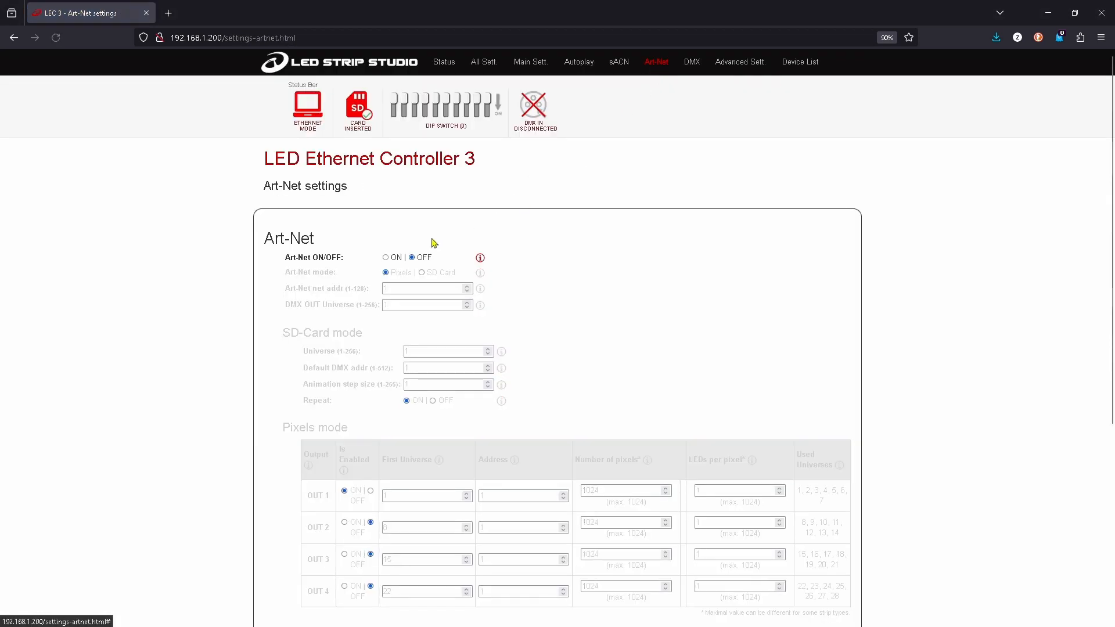
click(386, 257)
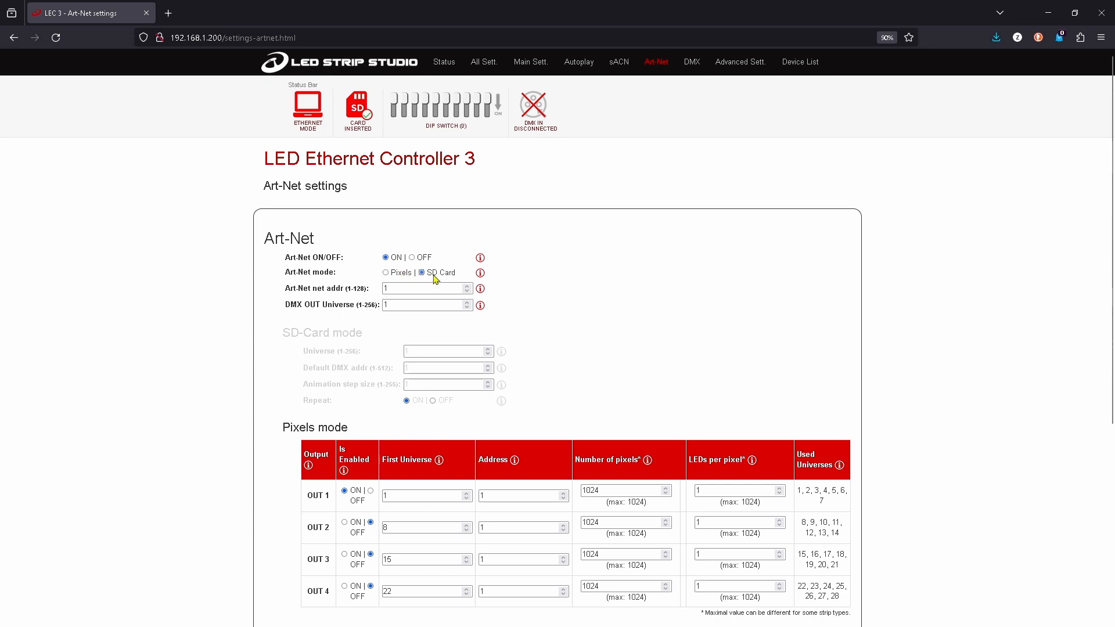
click(739, 63)
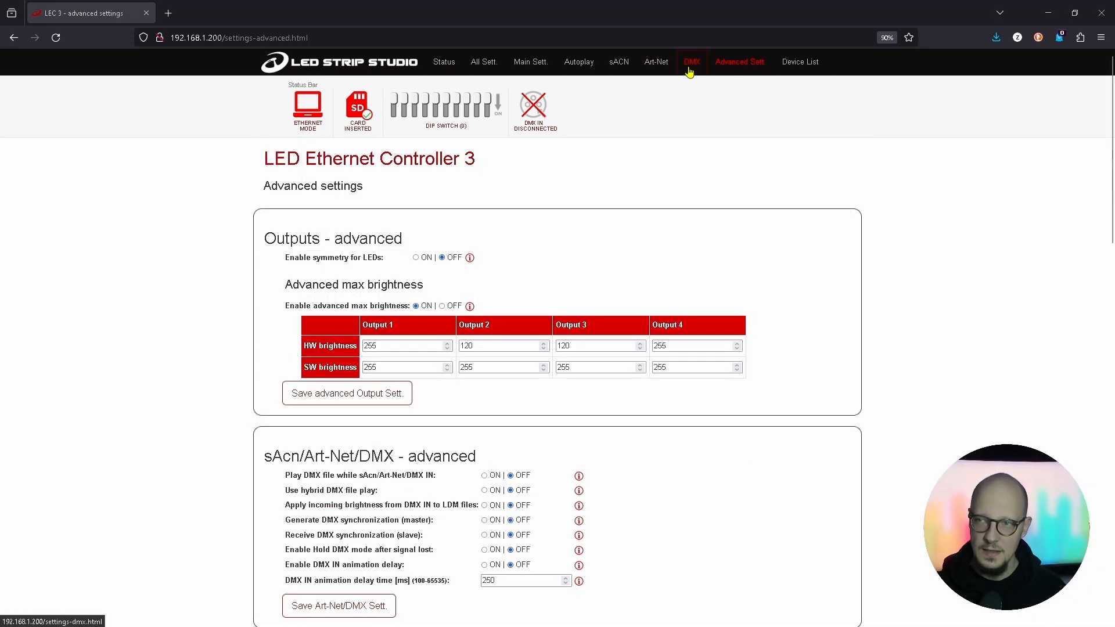
- Open the DMX settings page and choose Pixels as the DMX mode
click(691, 62)
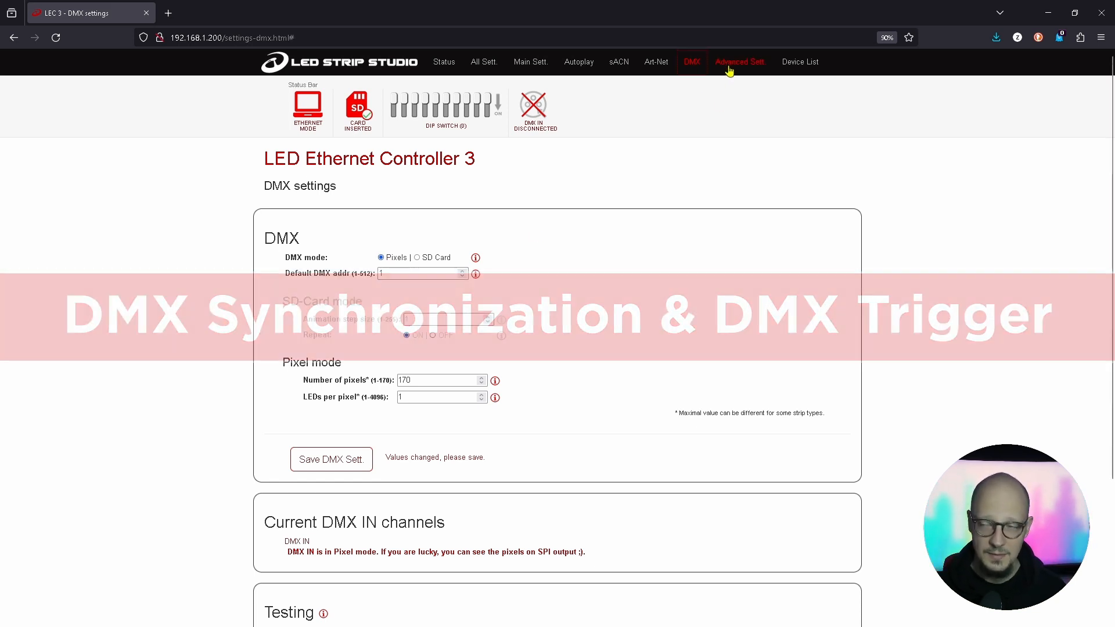
- Reopen advanced settings and scroll to the sAcn/Art-Net/DMX advanced section
click(738, 62)
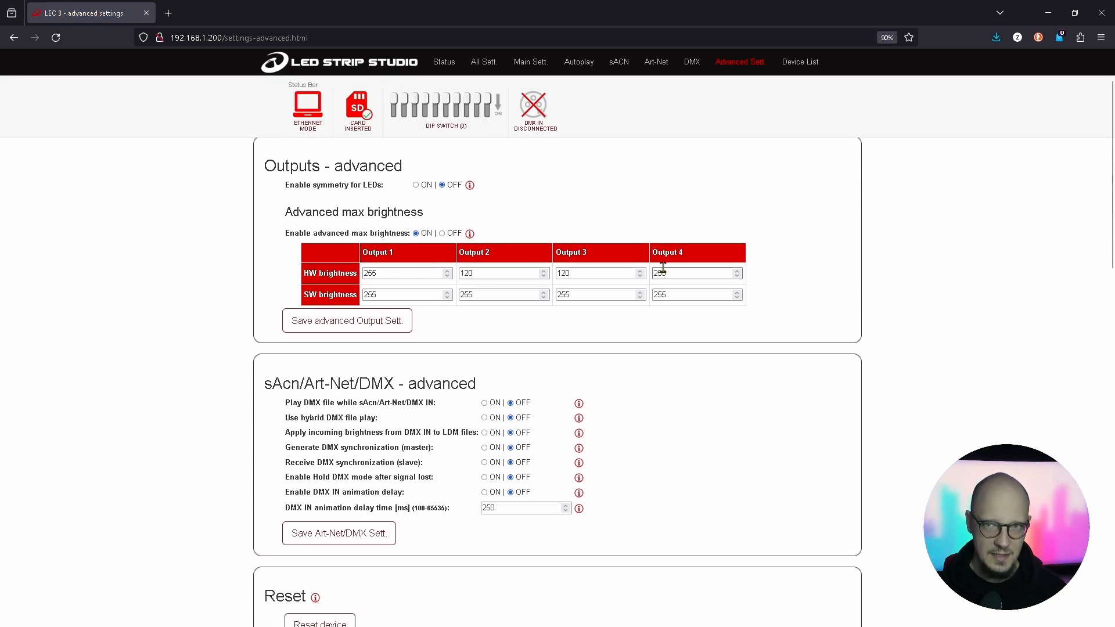
scroll(down, 3)
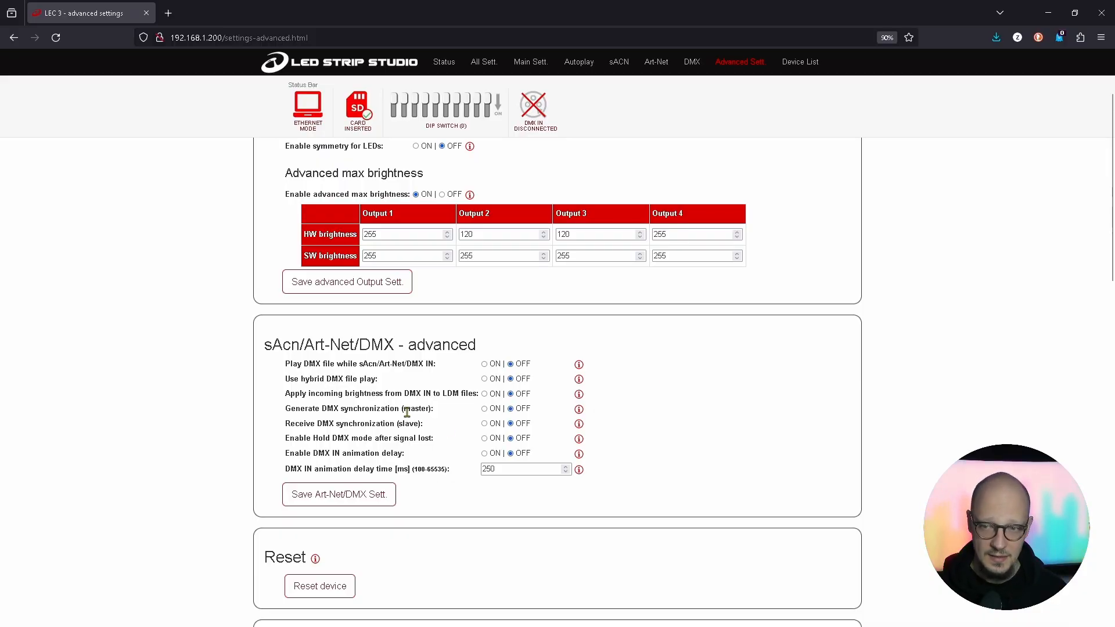
mouse_move(409, 424)
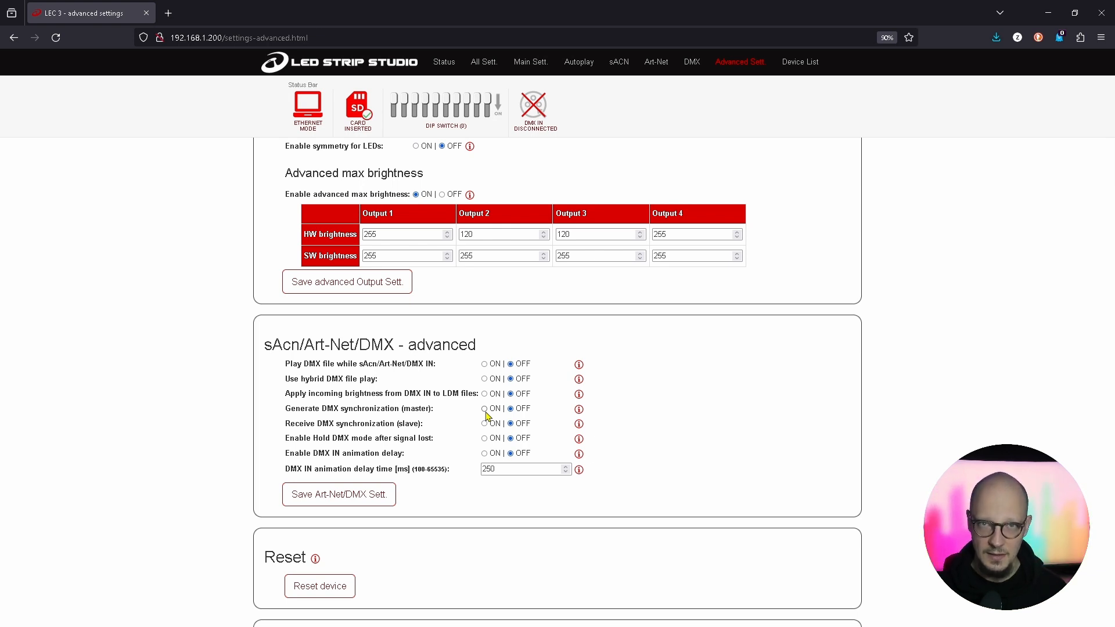
- Turn on 'Generate DMX synchronization (master)' and 'Play DMX file while sAcn/Art-Net/DMX IN'
click(485, 408)
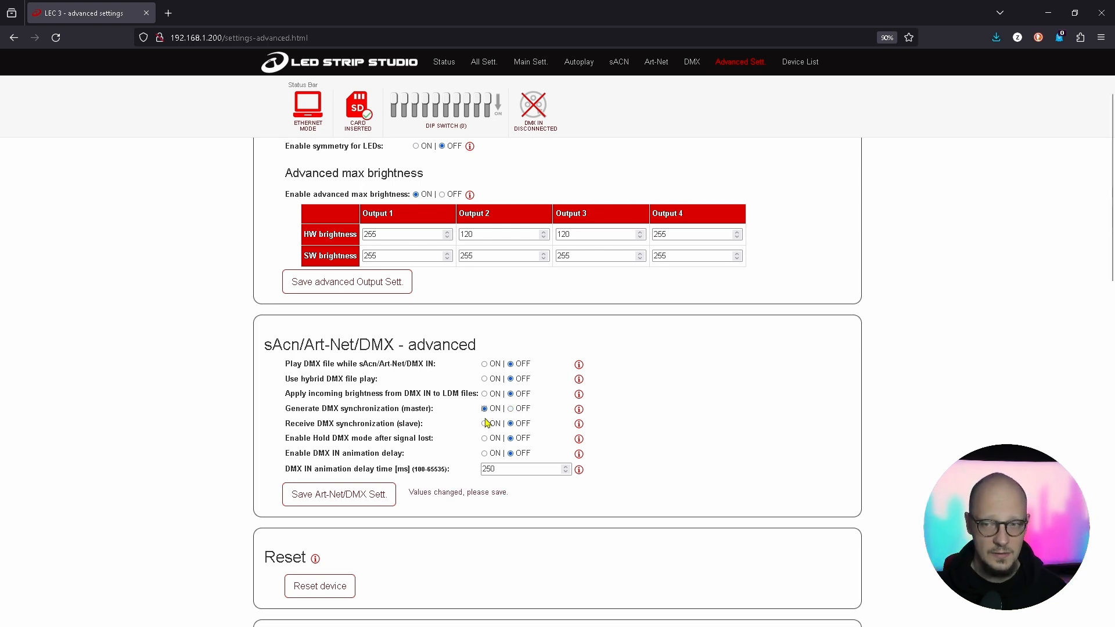
mouse_move(462, 383)
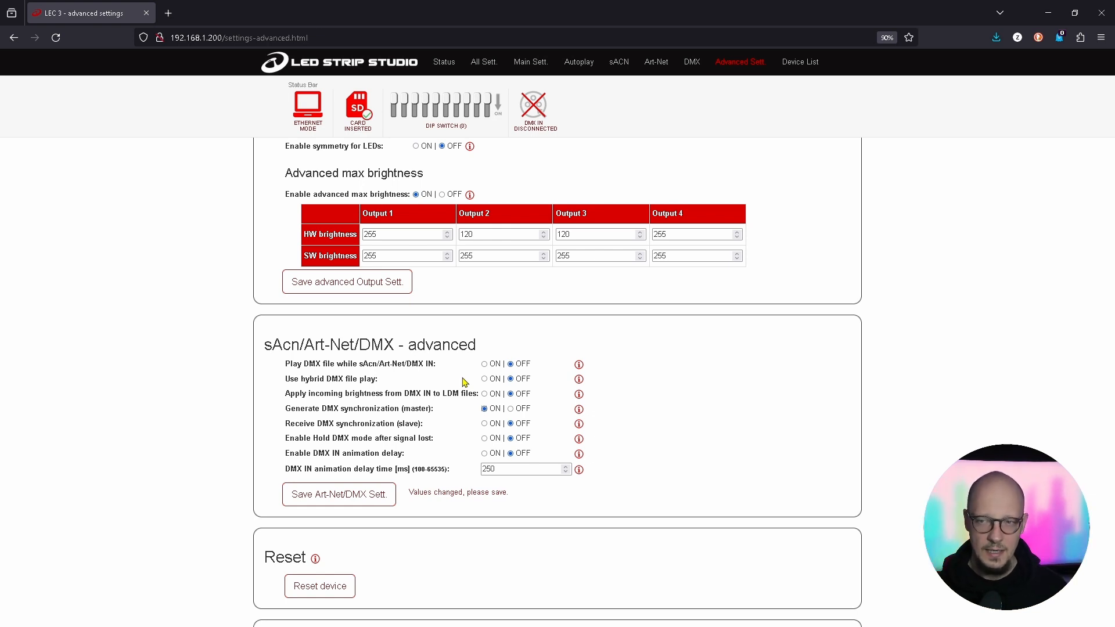
click(485, 363)
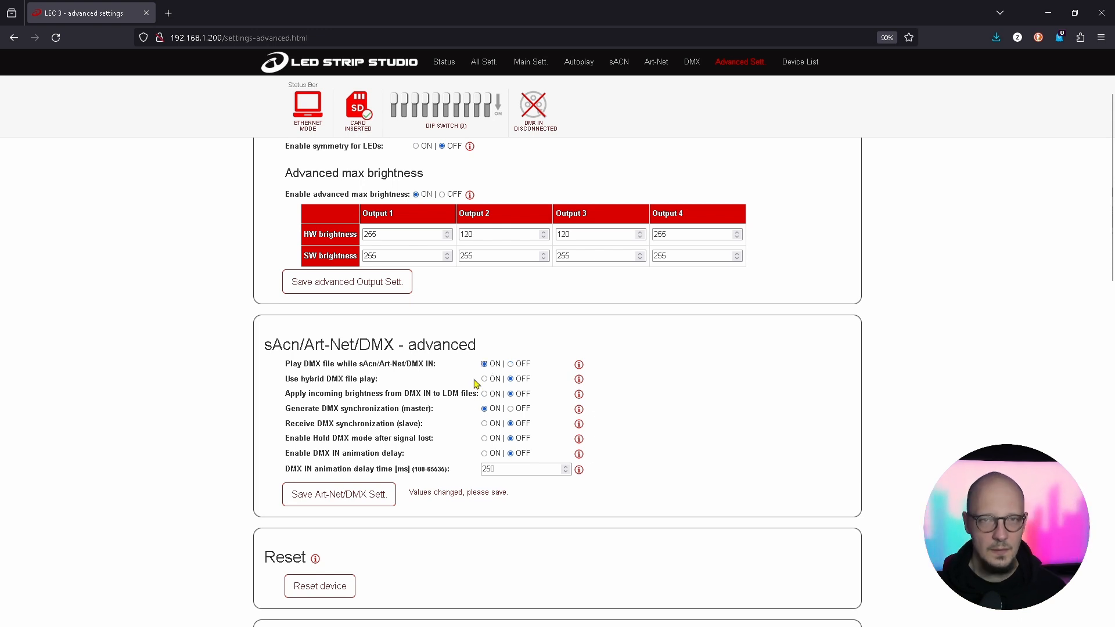